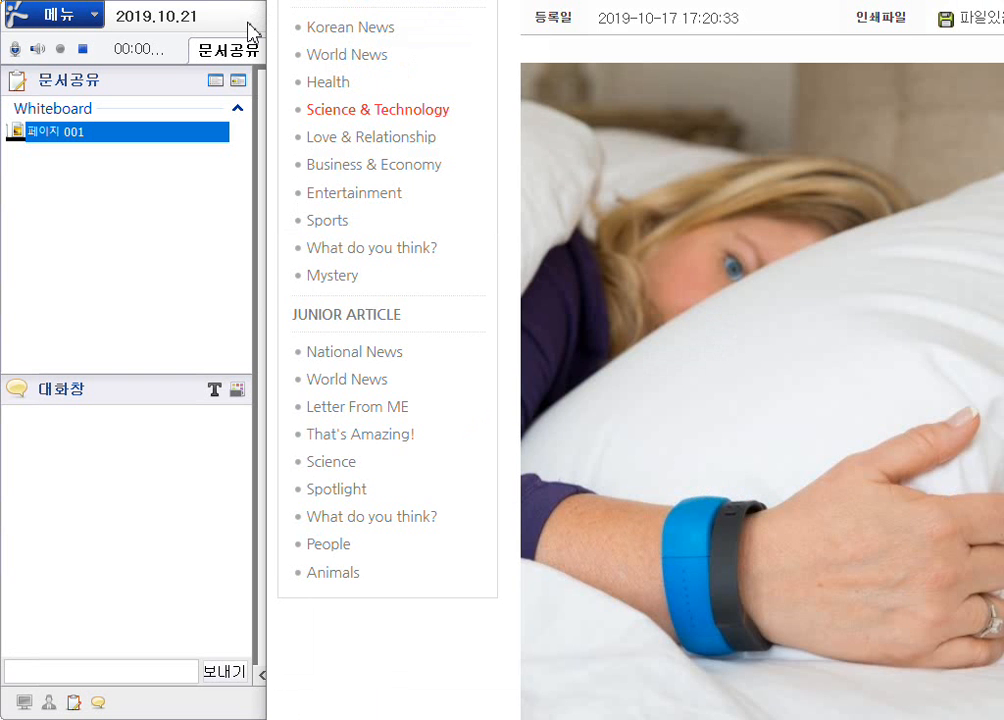
Scroll the shared sleep-tracker article down until its opening paragraph shows beneath the wristband photo
left_click(228, 48)
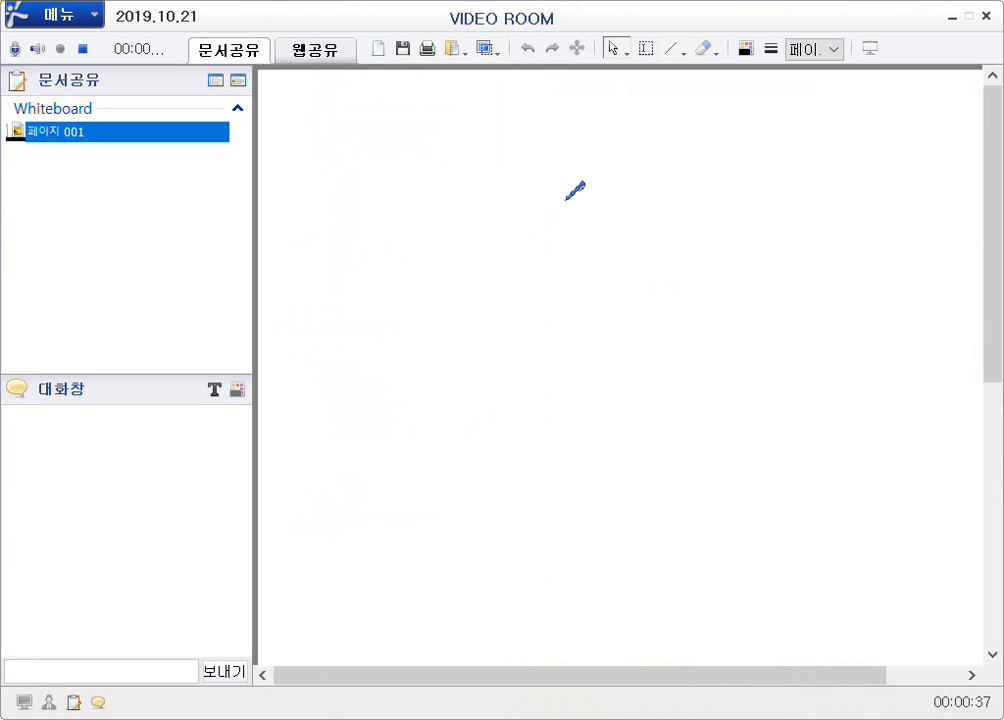
mouse_move(656, 176)
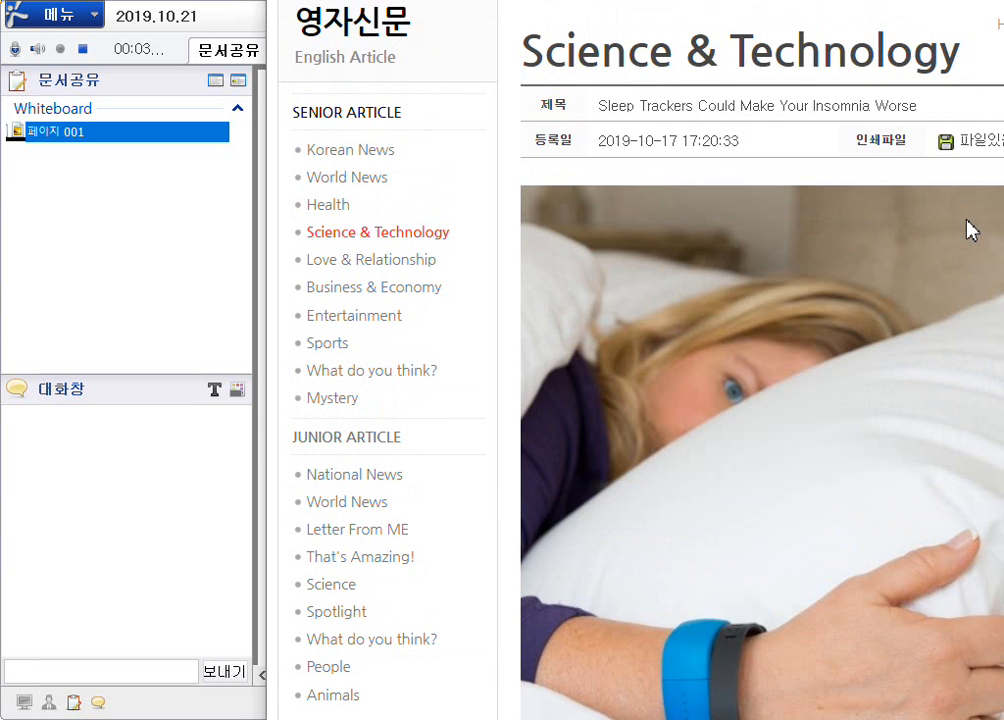
scroll("down", 3)
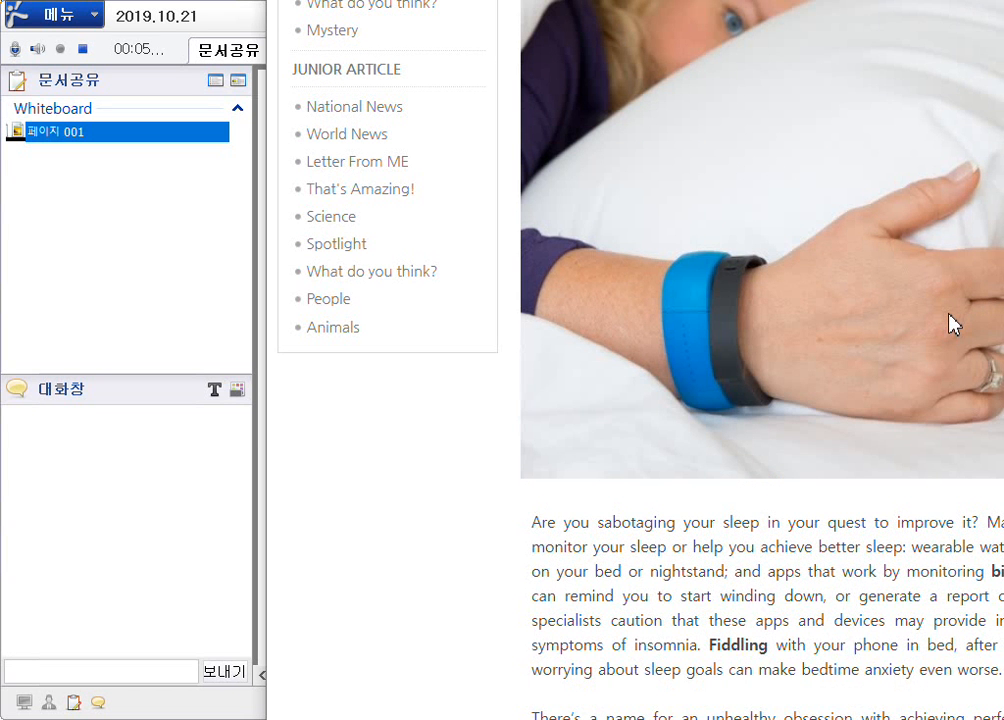
Scroll the shared article down through its paragraphs to the vocabulary list and comprehension questions
scroll("down", 3)
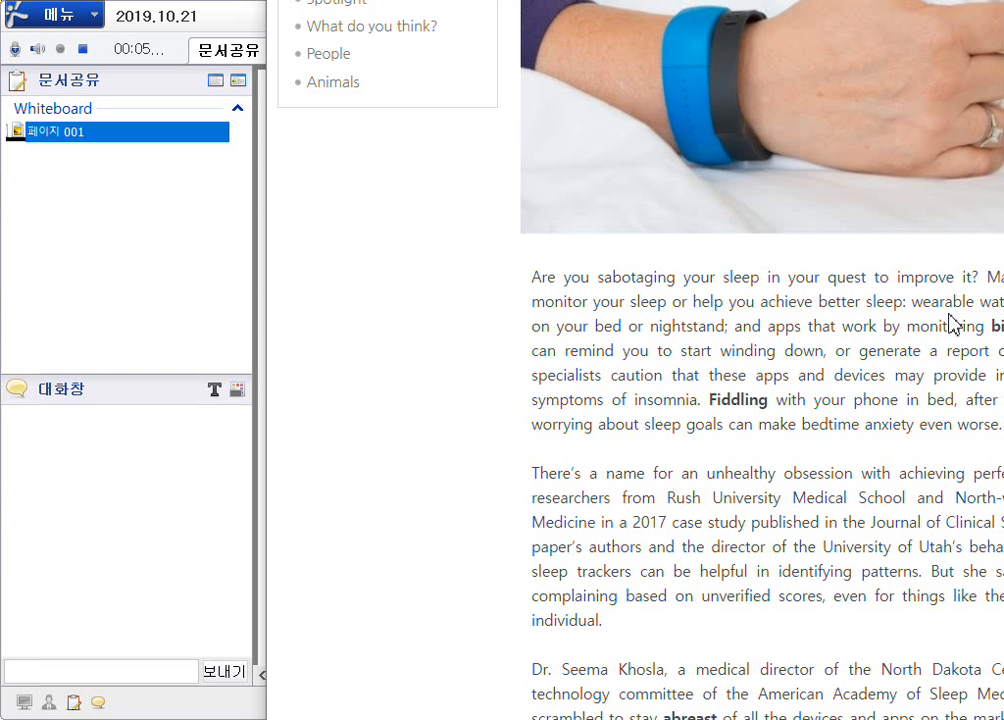
scroll("down", 3)
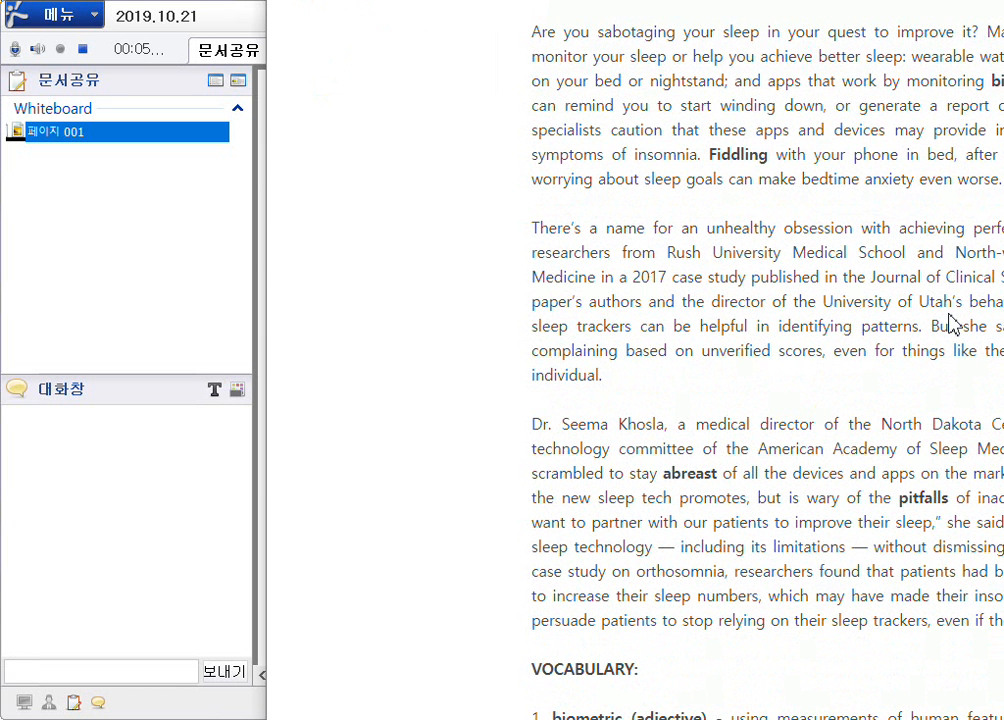
mouse_move(940, 348)
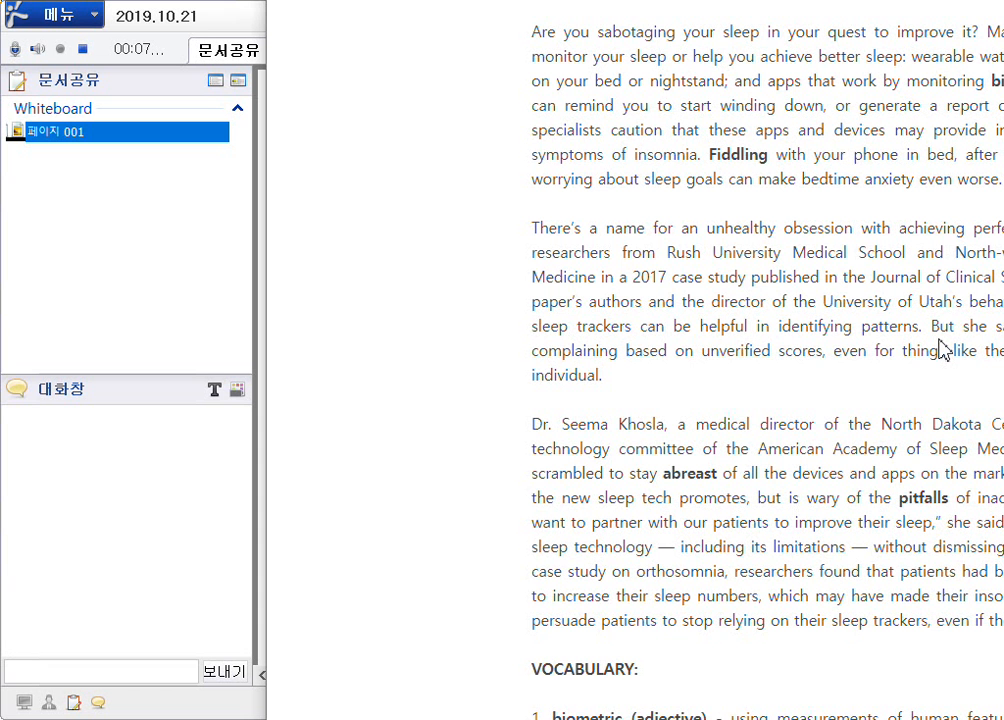
mouse_move(876, 472)
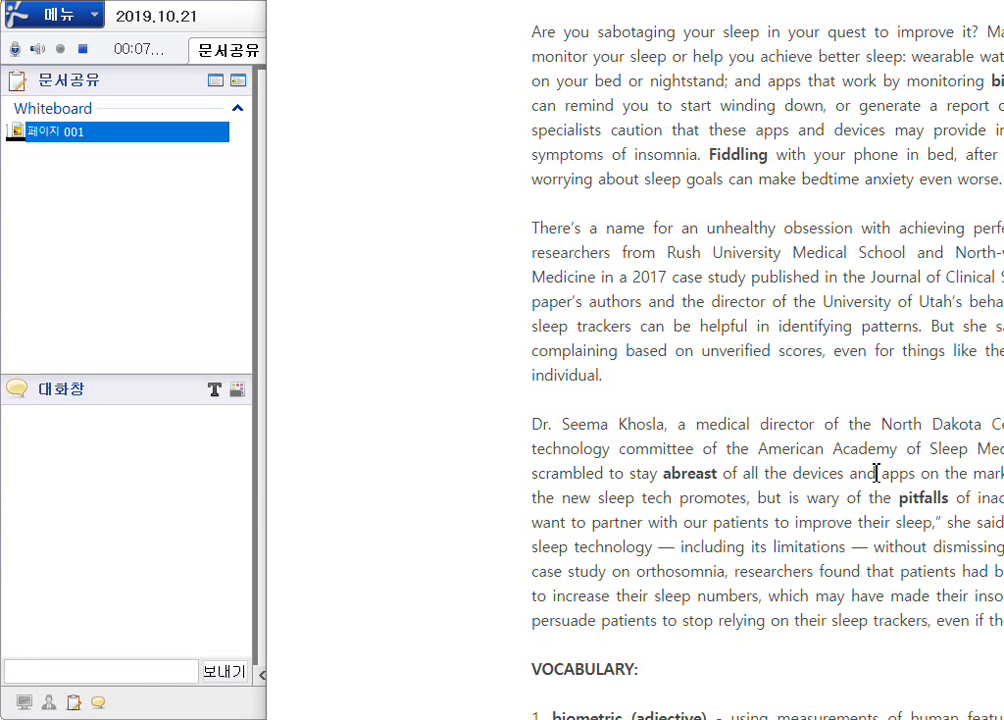
scroll("down", 3)
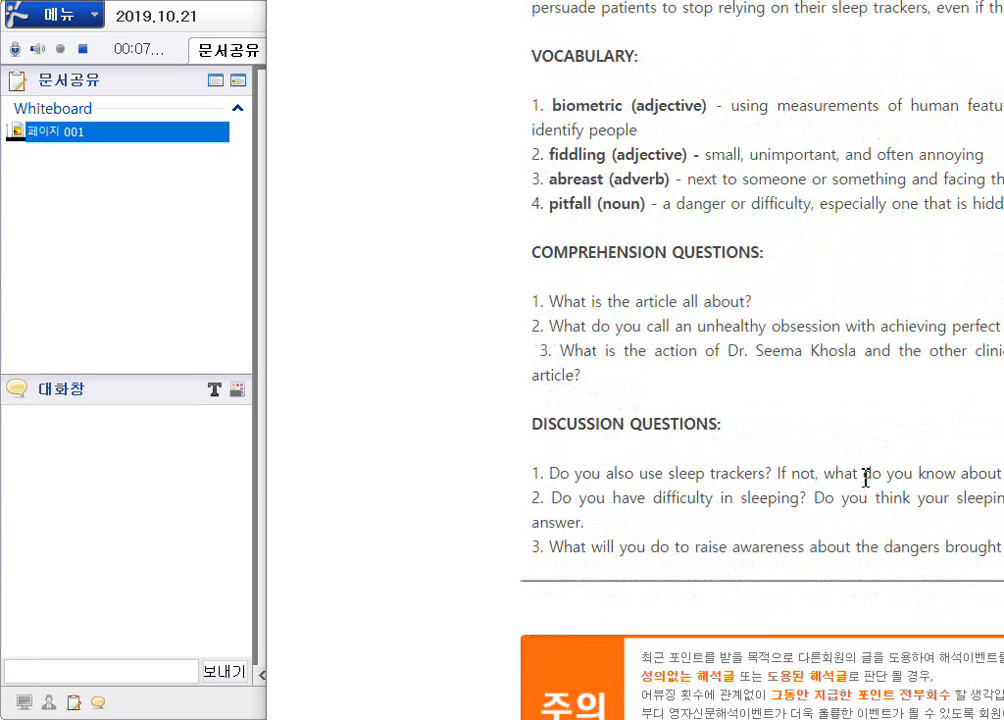
scroll("down", 3)
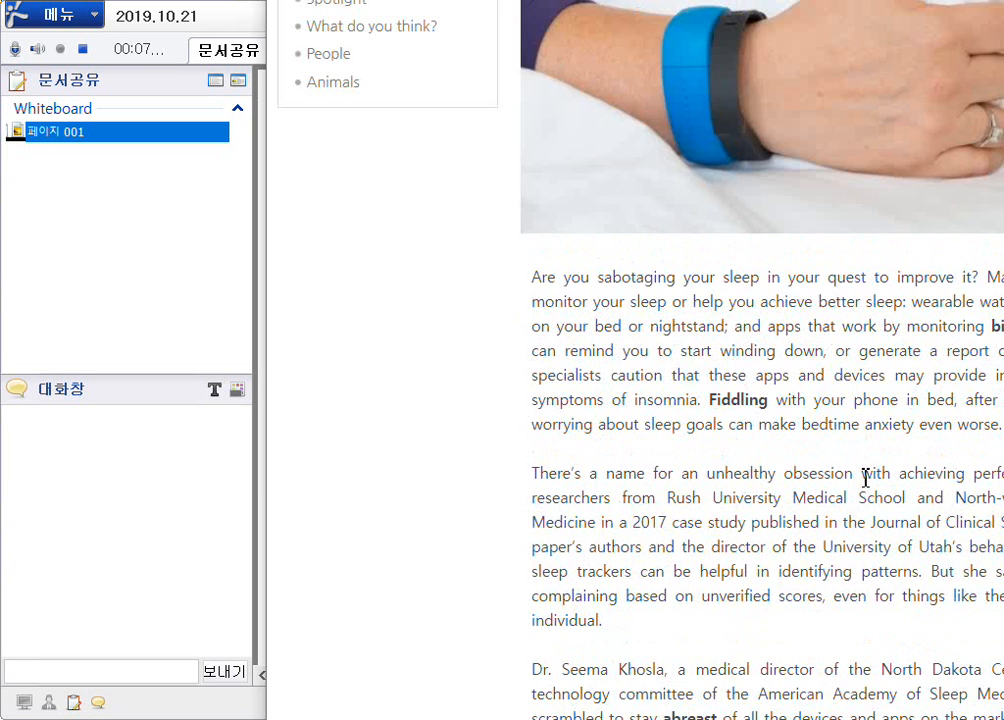
scroll("down", 3)
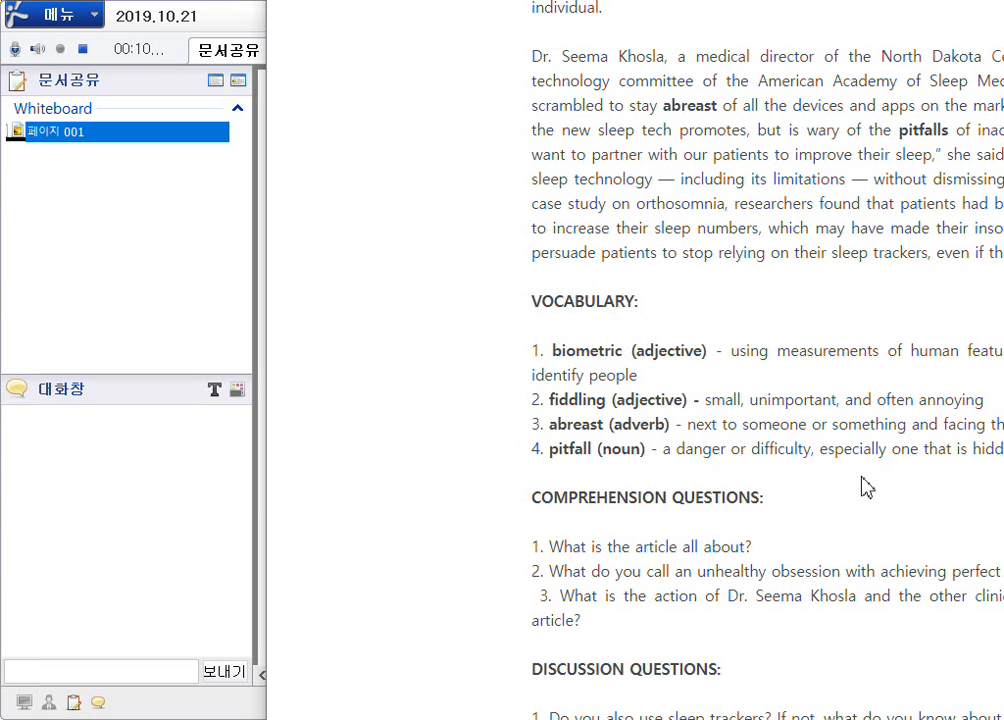
mouse_move(614, 268)
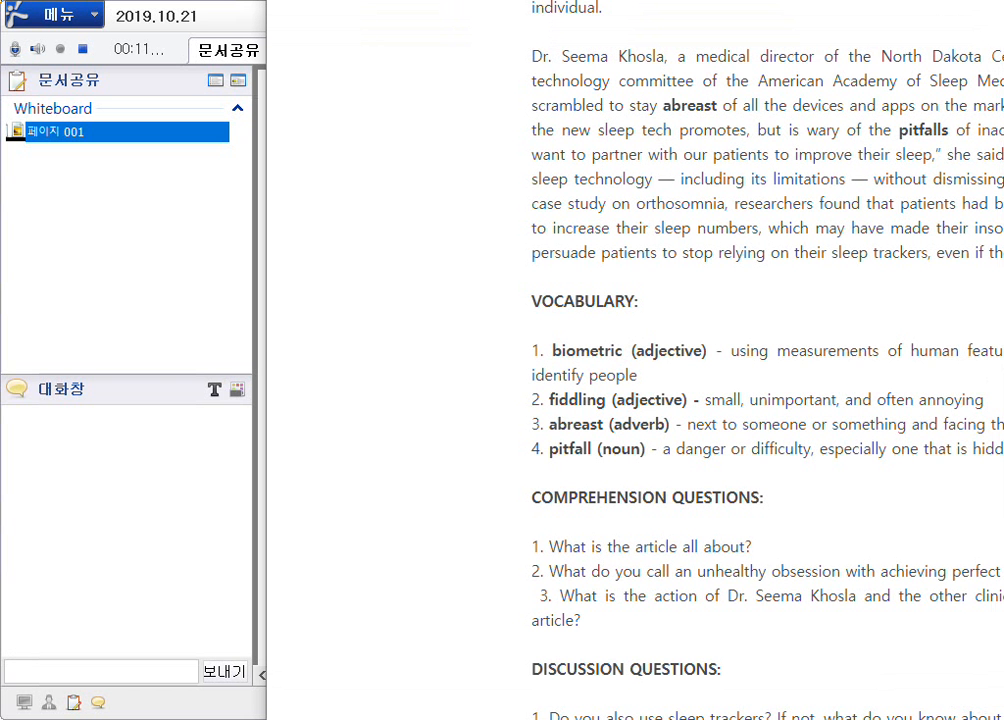
Scroll the shared article down past the comprehension questions until the discussion questions appear
scroll("down", 3)
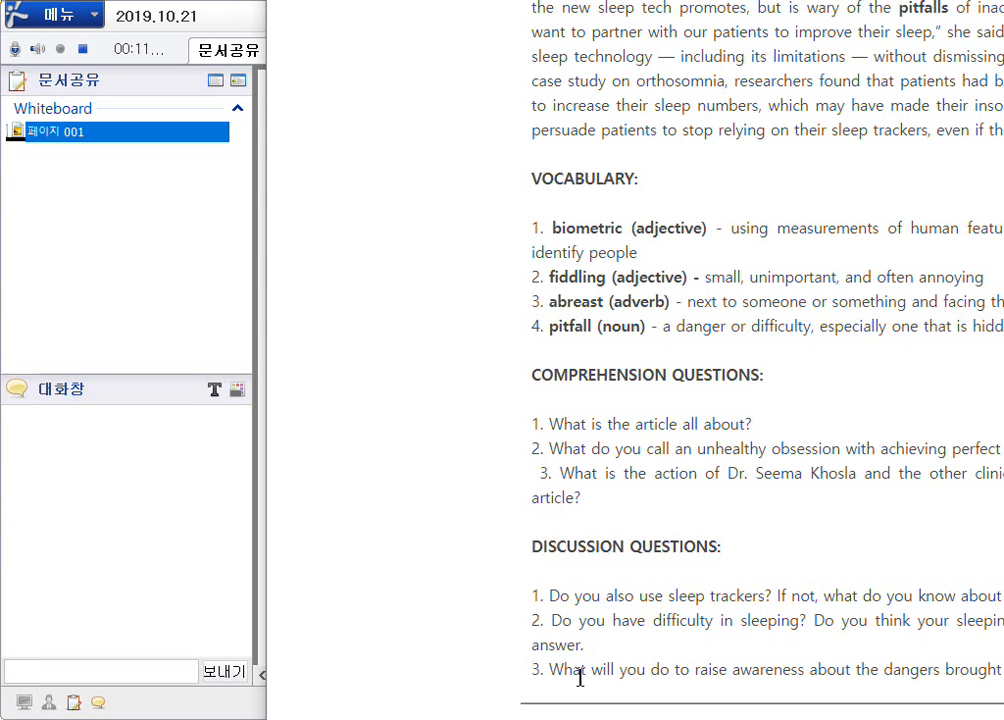
scroll("down", 3)
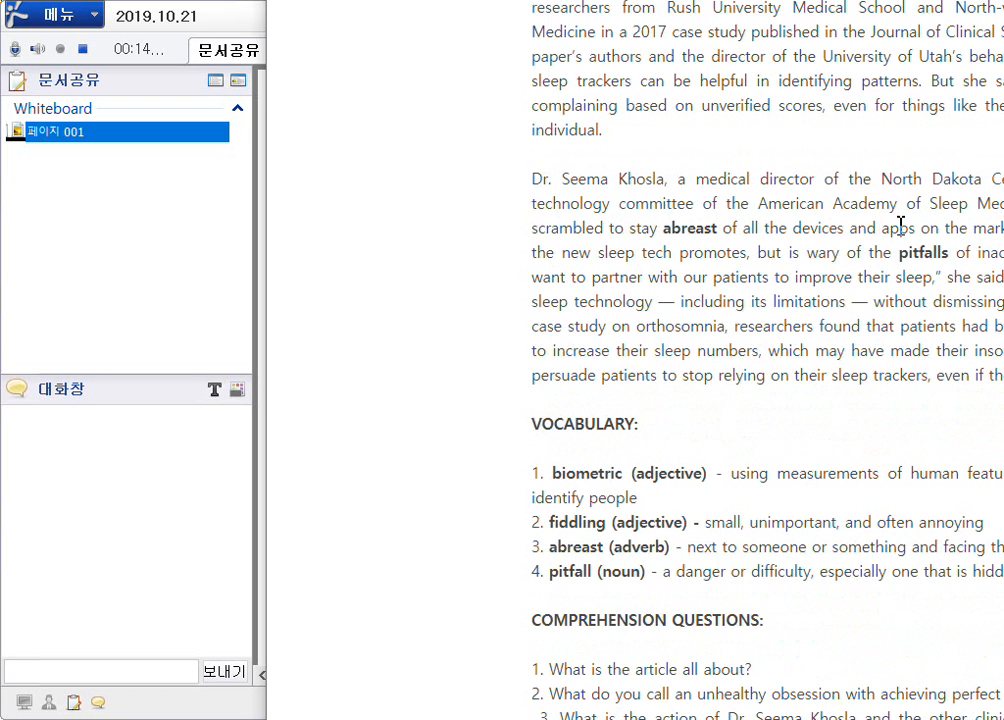
scroll("down", 3)
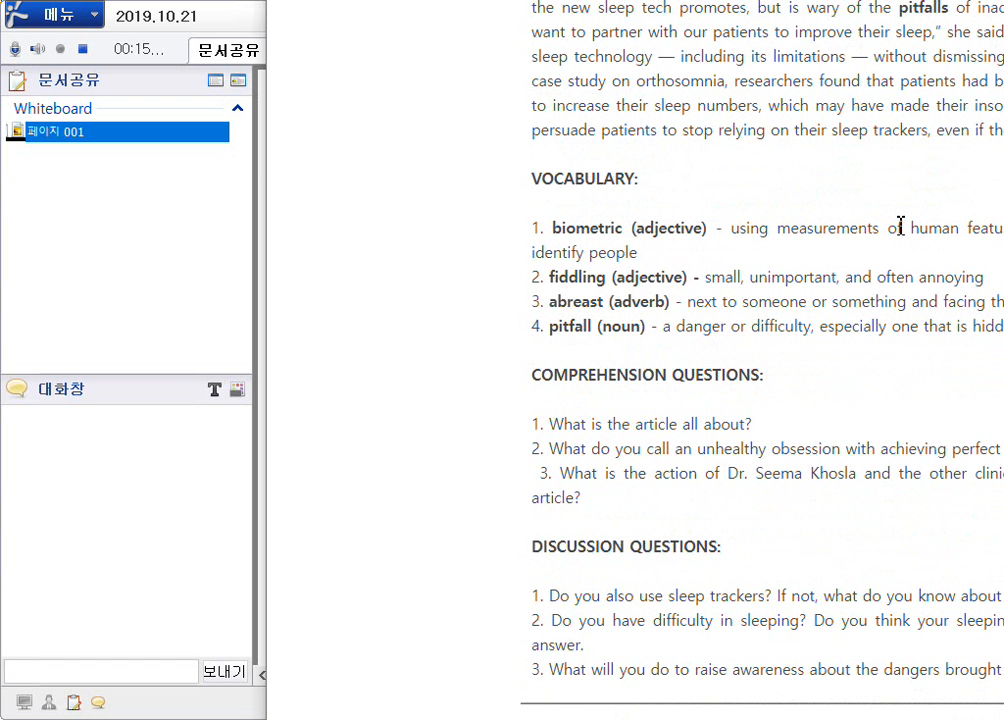
Scroll down through the discussion questions and Korean translations to the Korean event notice at the end
scroll("down", 3)
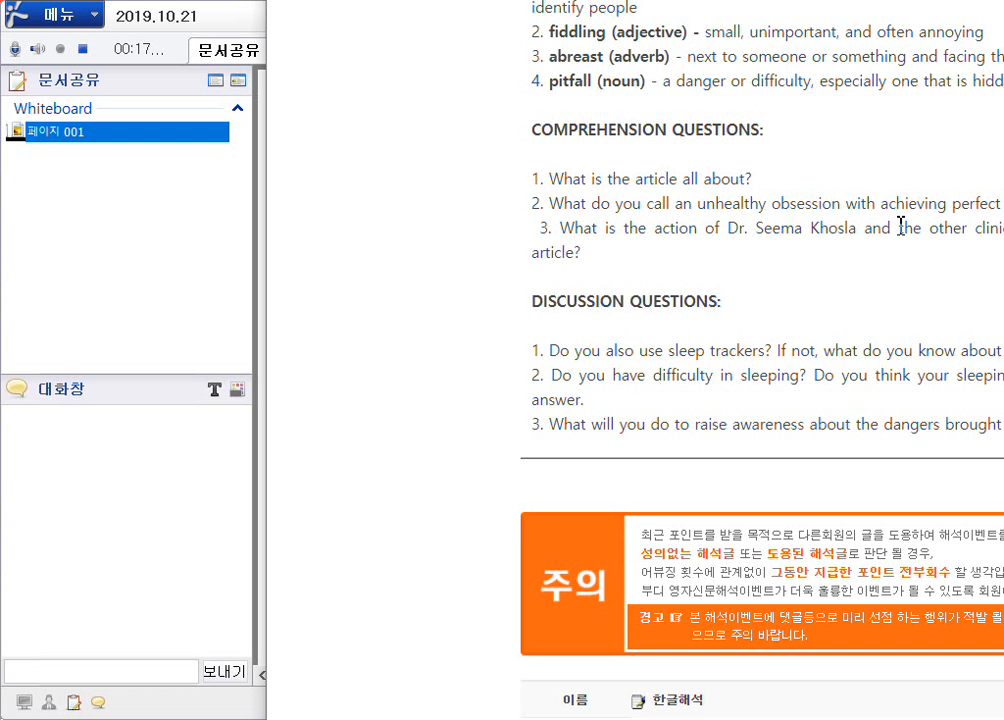
scroll("down", 3)
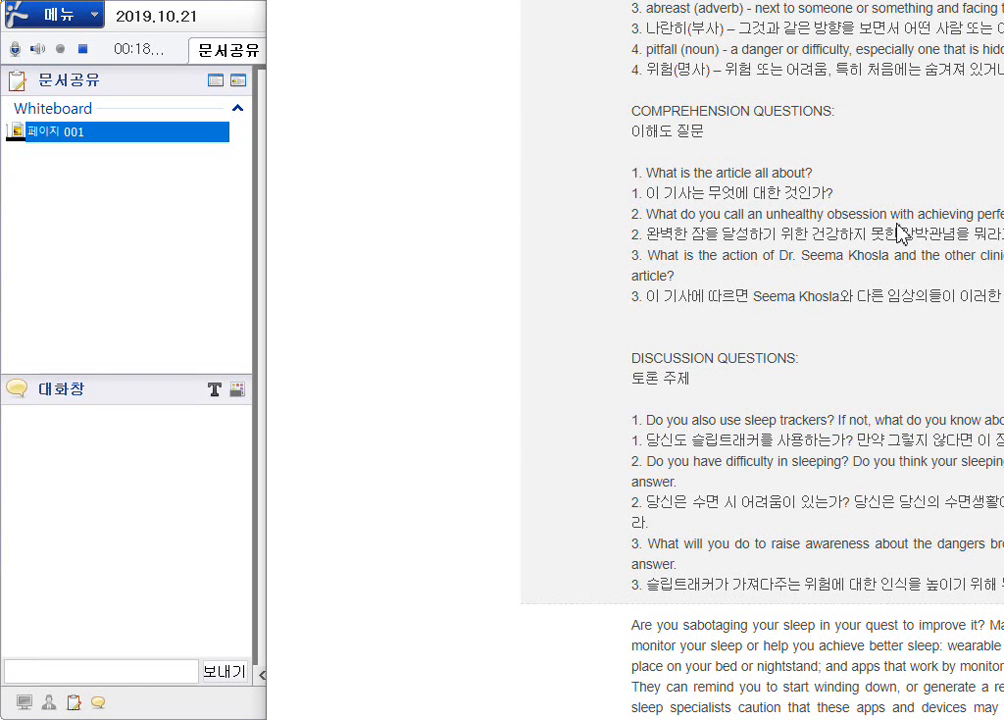
scroll("down", 3)
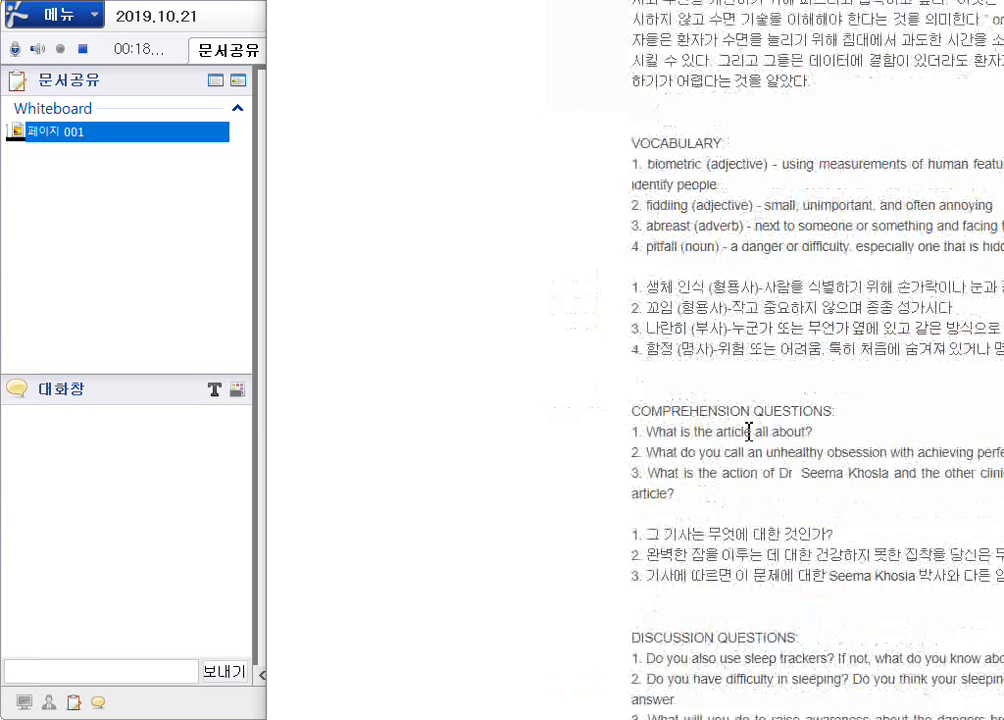
scroll("down", 3)
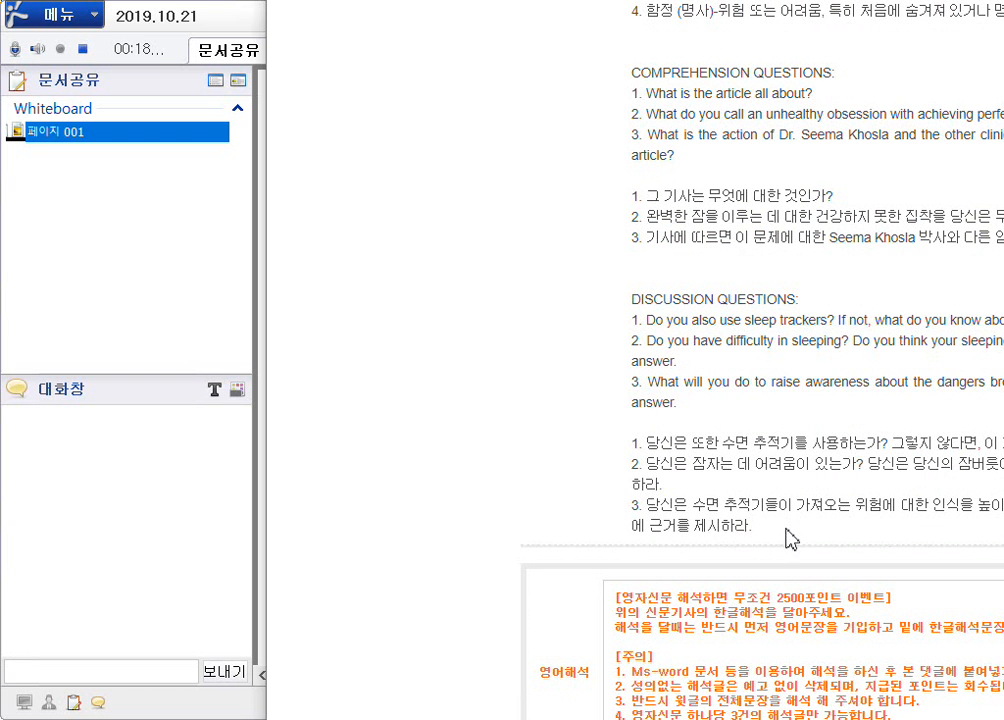
mouse_move(790, 544)
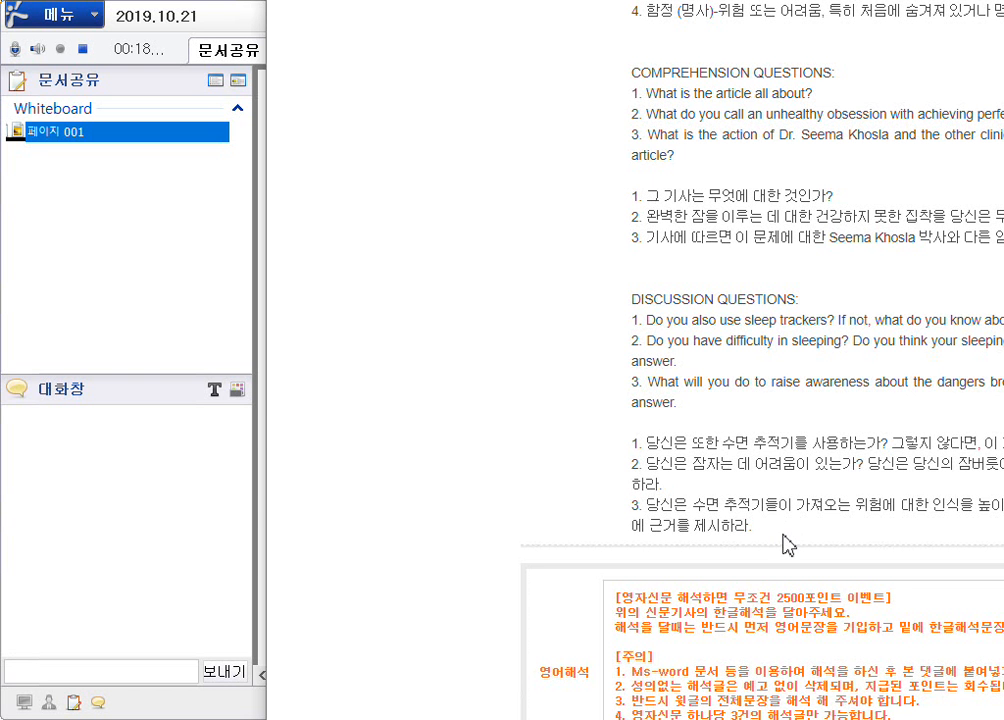
mouse_move(802, 528)
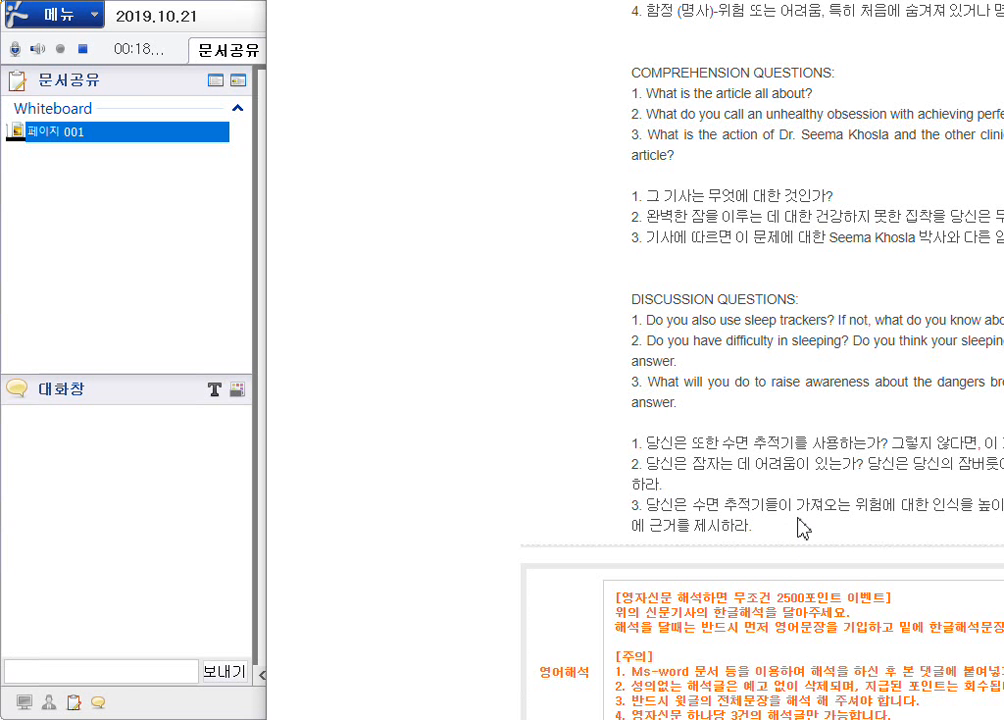
mouse_move(112, 384)
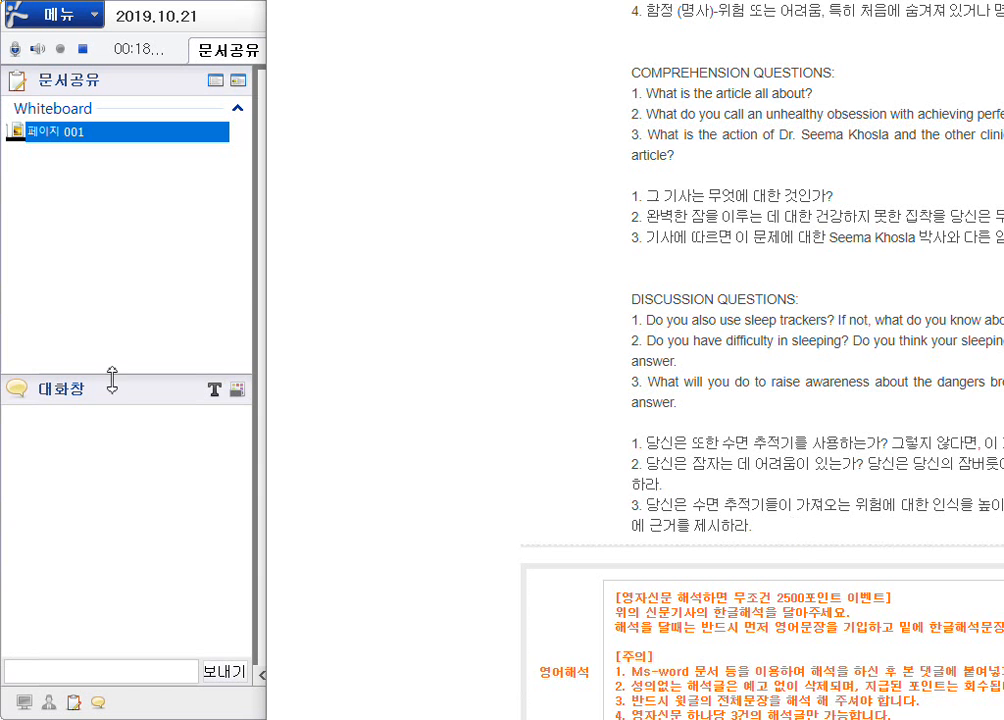
mouse_move(232, 278)
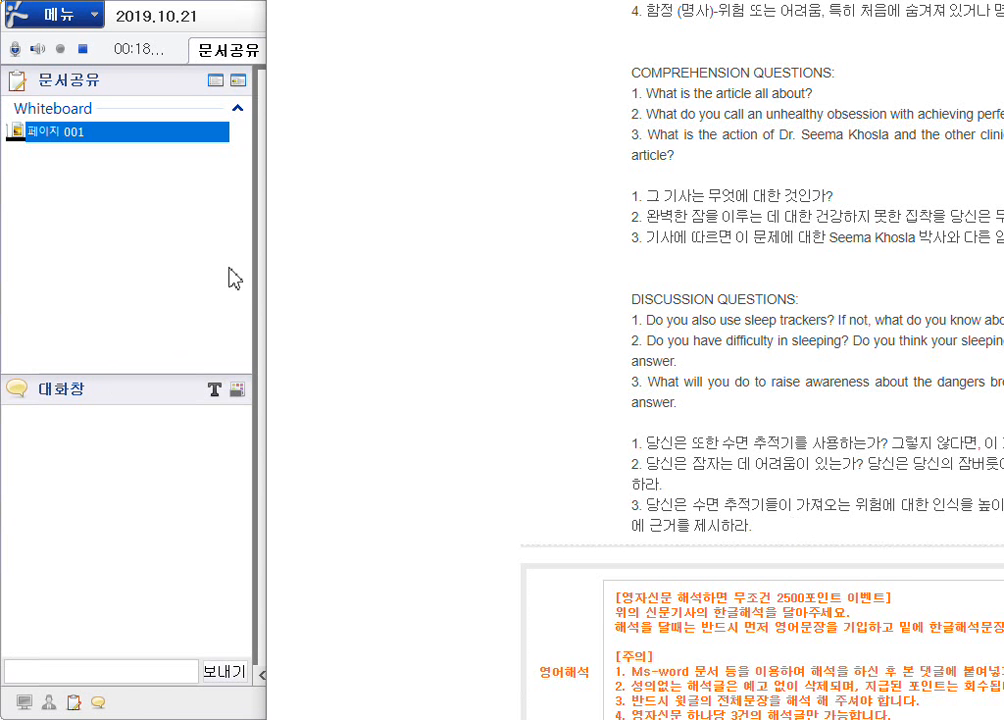